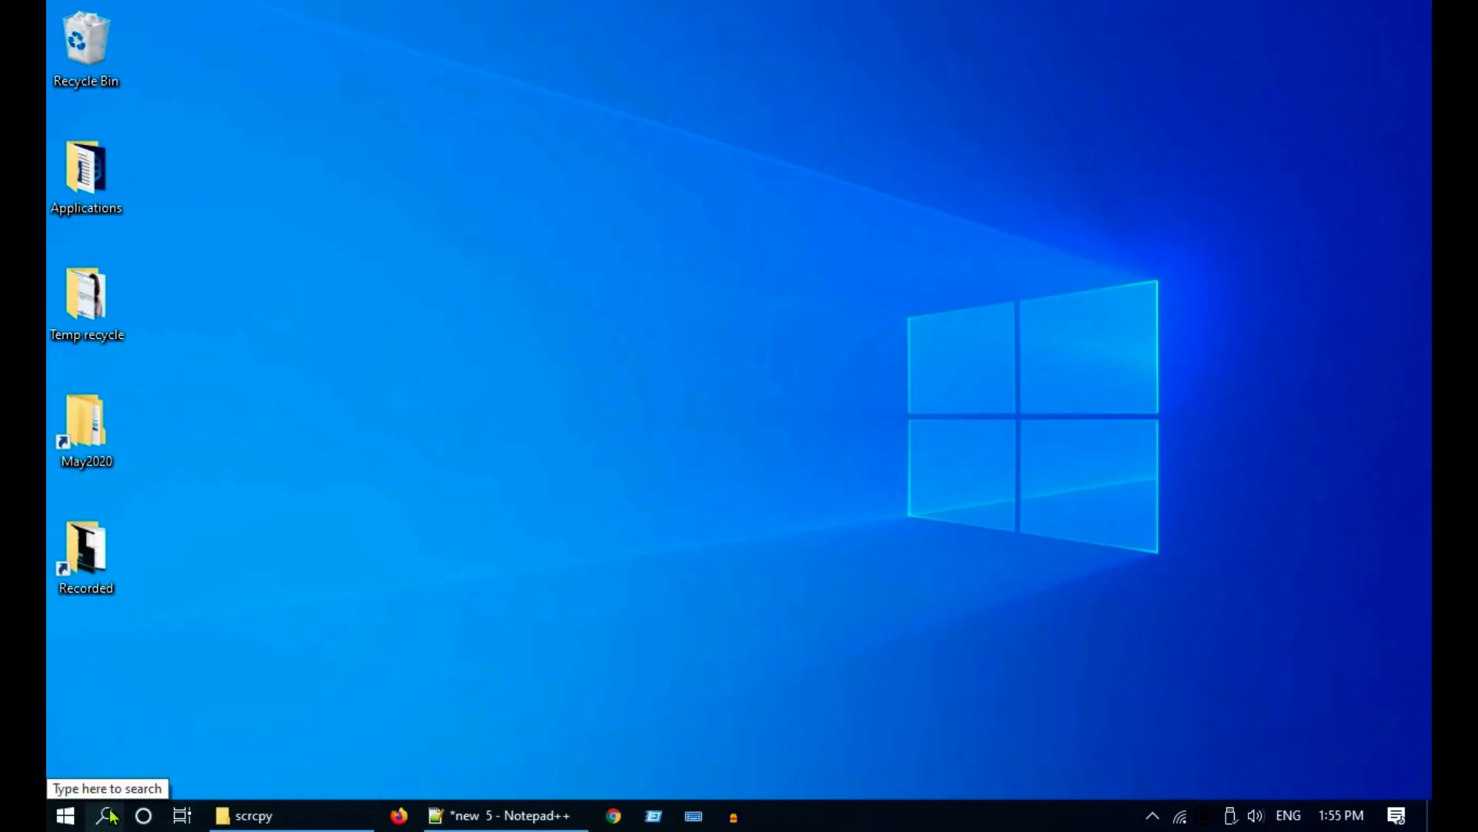
- Search for cmd and launch Command Prompt
text(cmd)
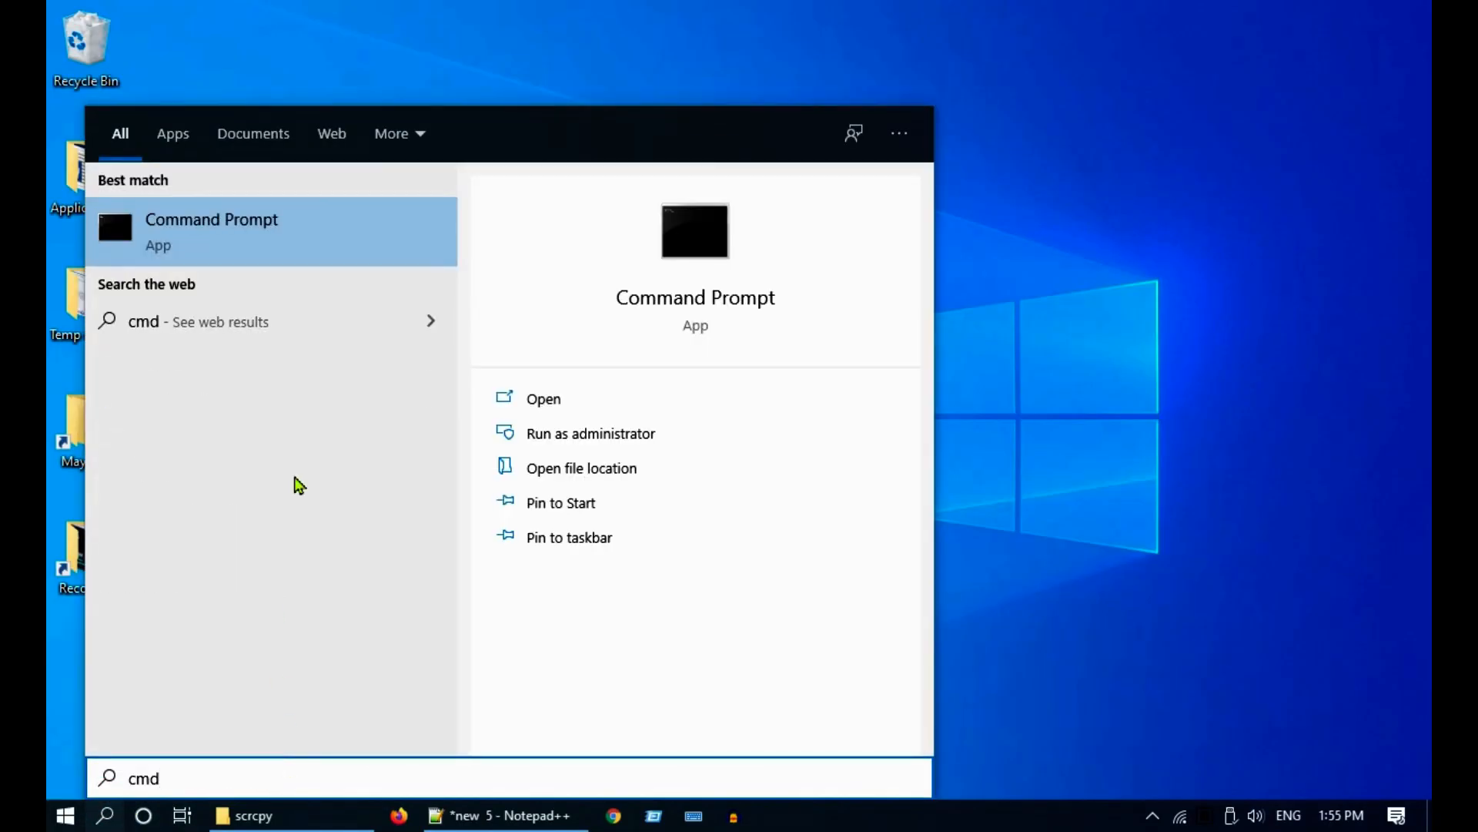
click(543, 398)
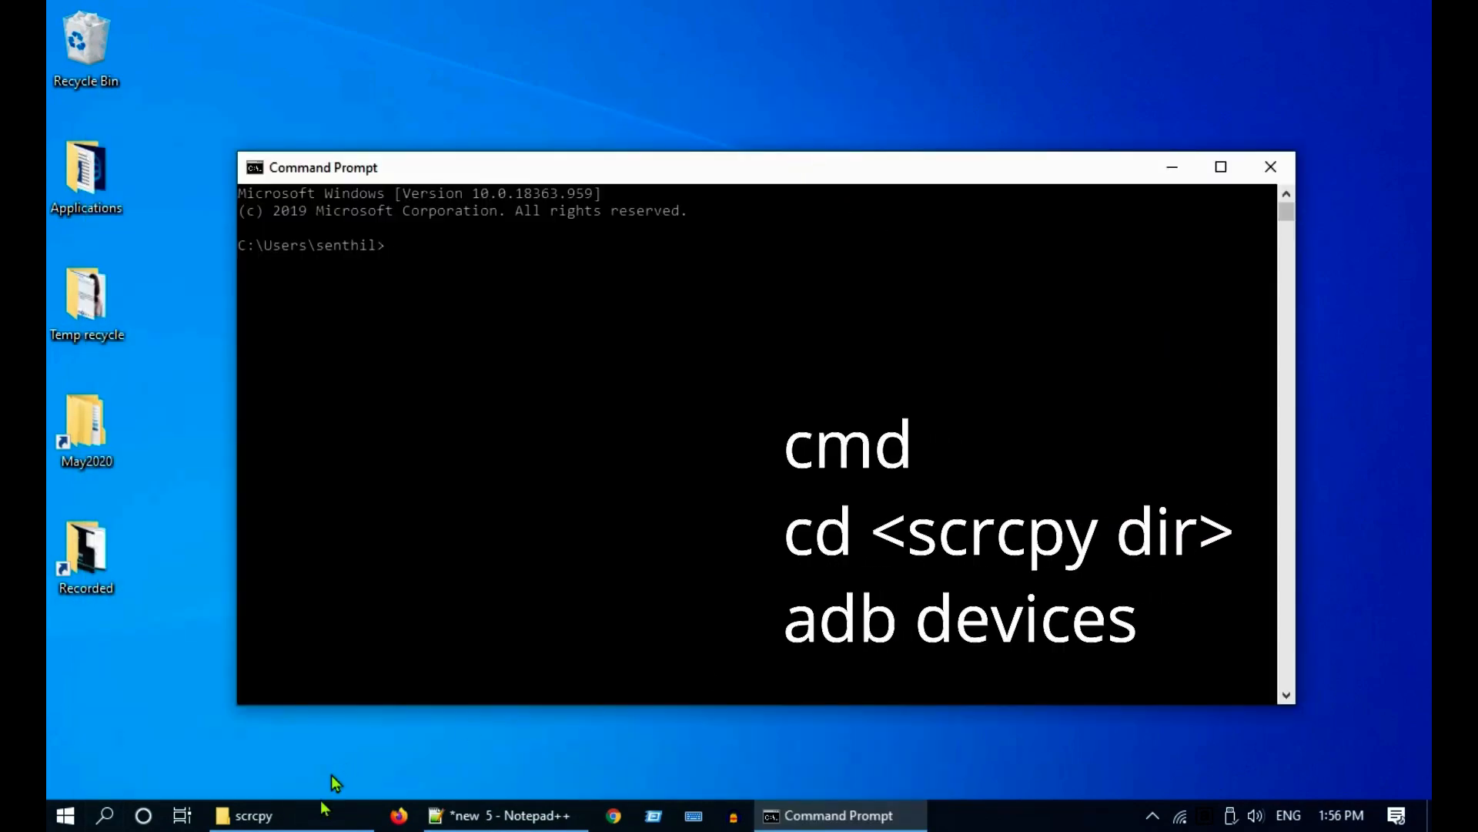
- Copy the scrcpy folder path from File Explorer and change into it
click(252, 815)
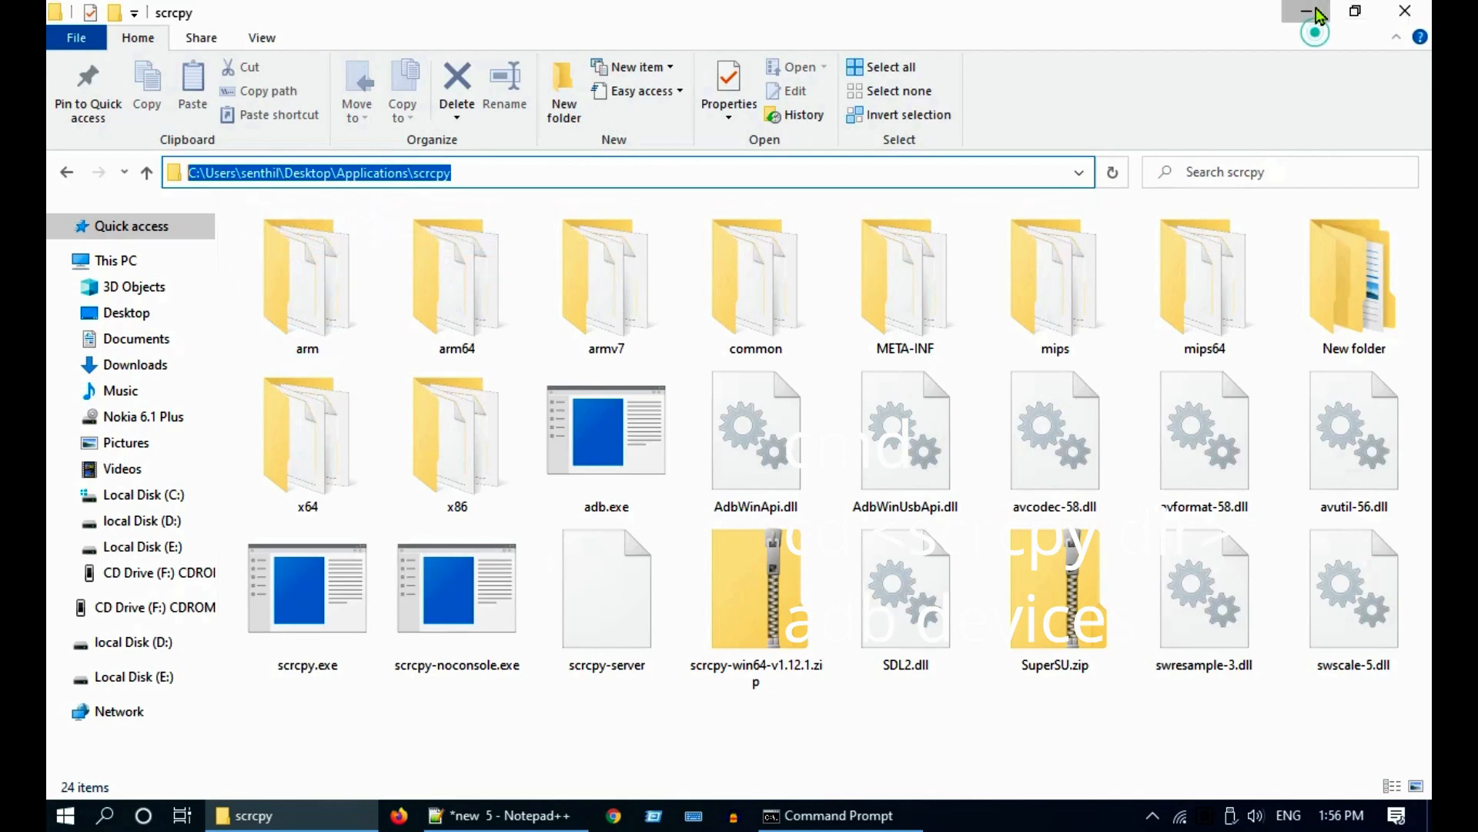
click(1305, 11)
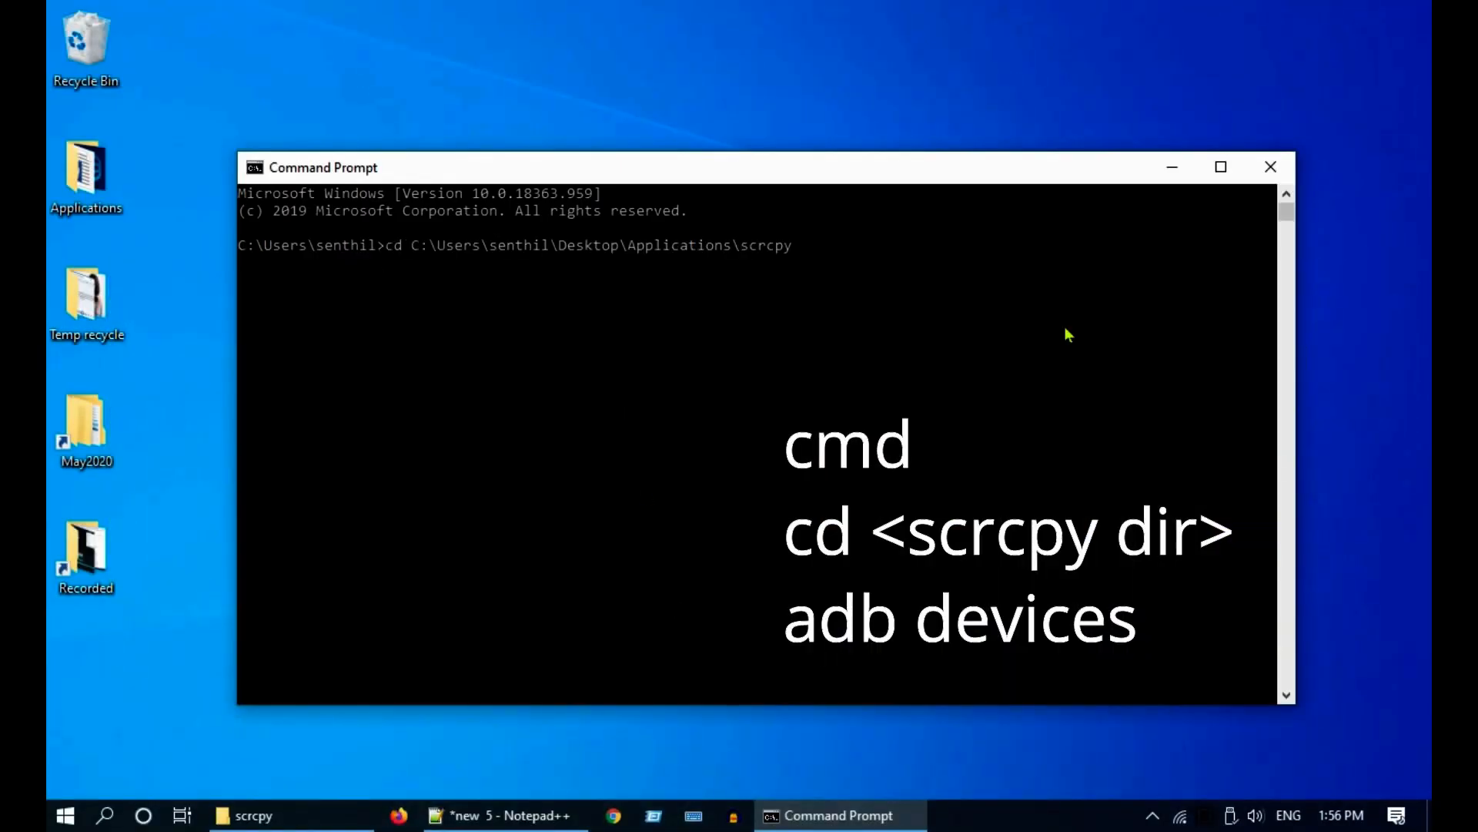
key(Return)
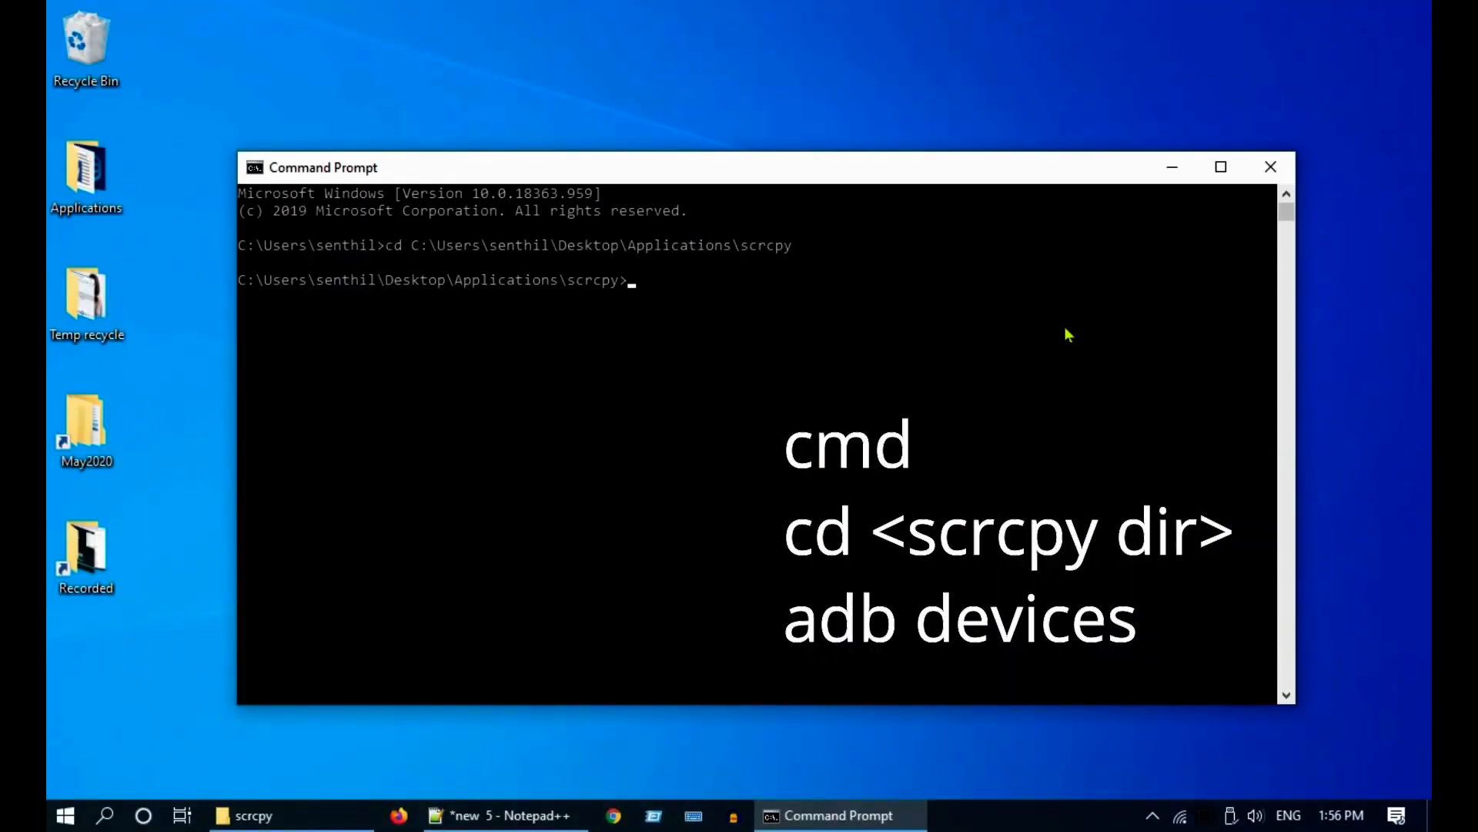
- Run adb devices to list the attached Android device
text(adb)
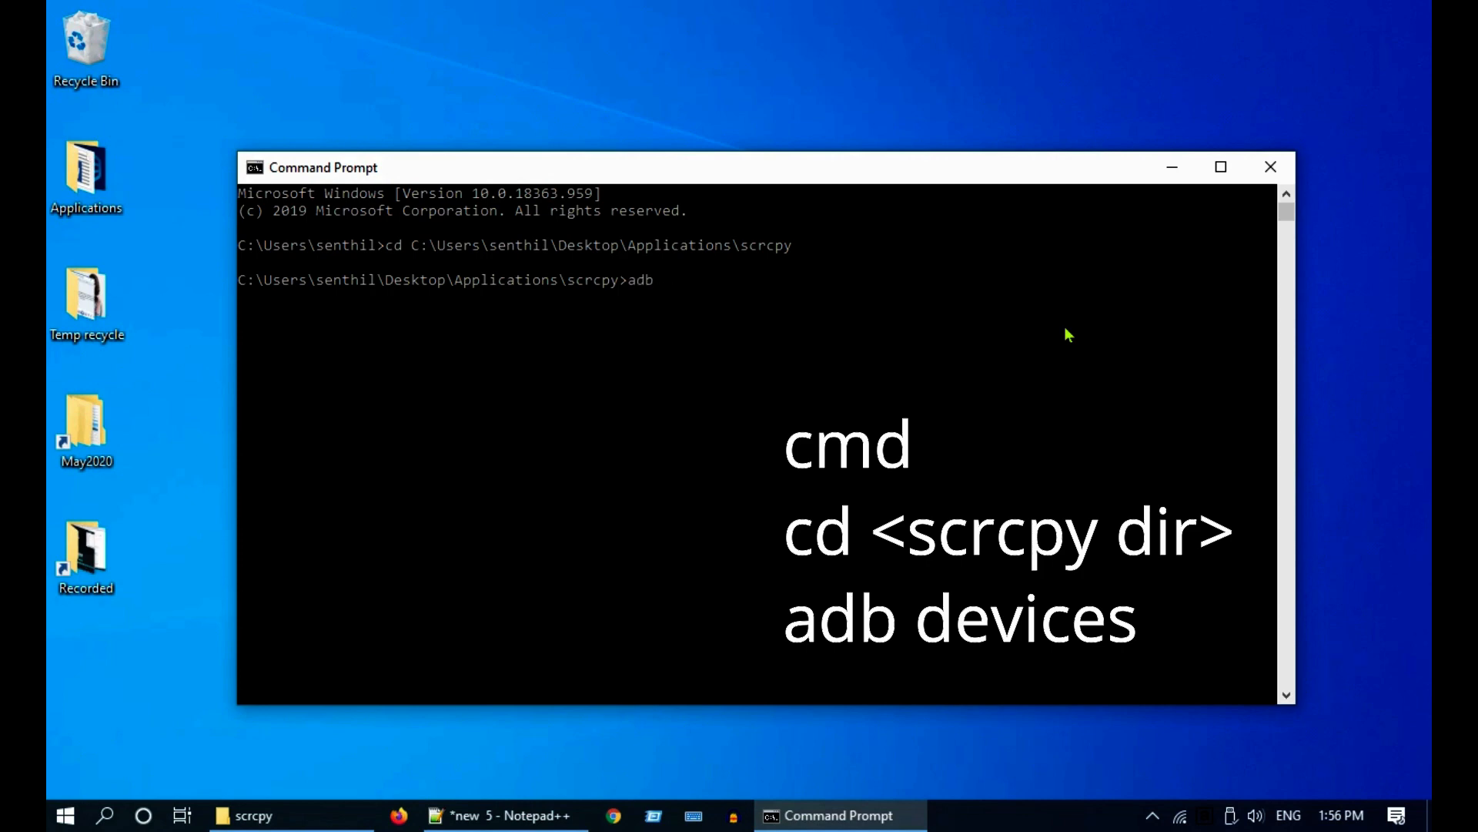
text(devices)
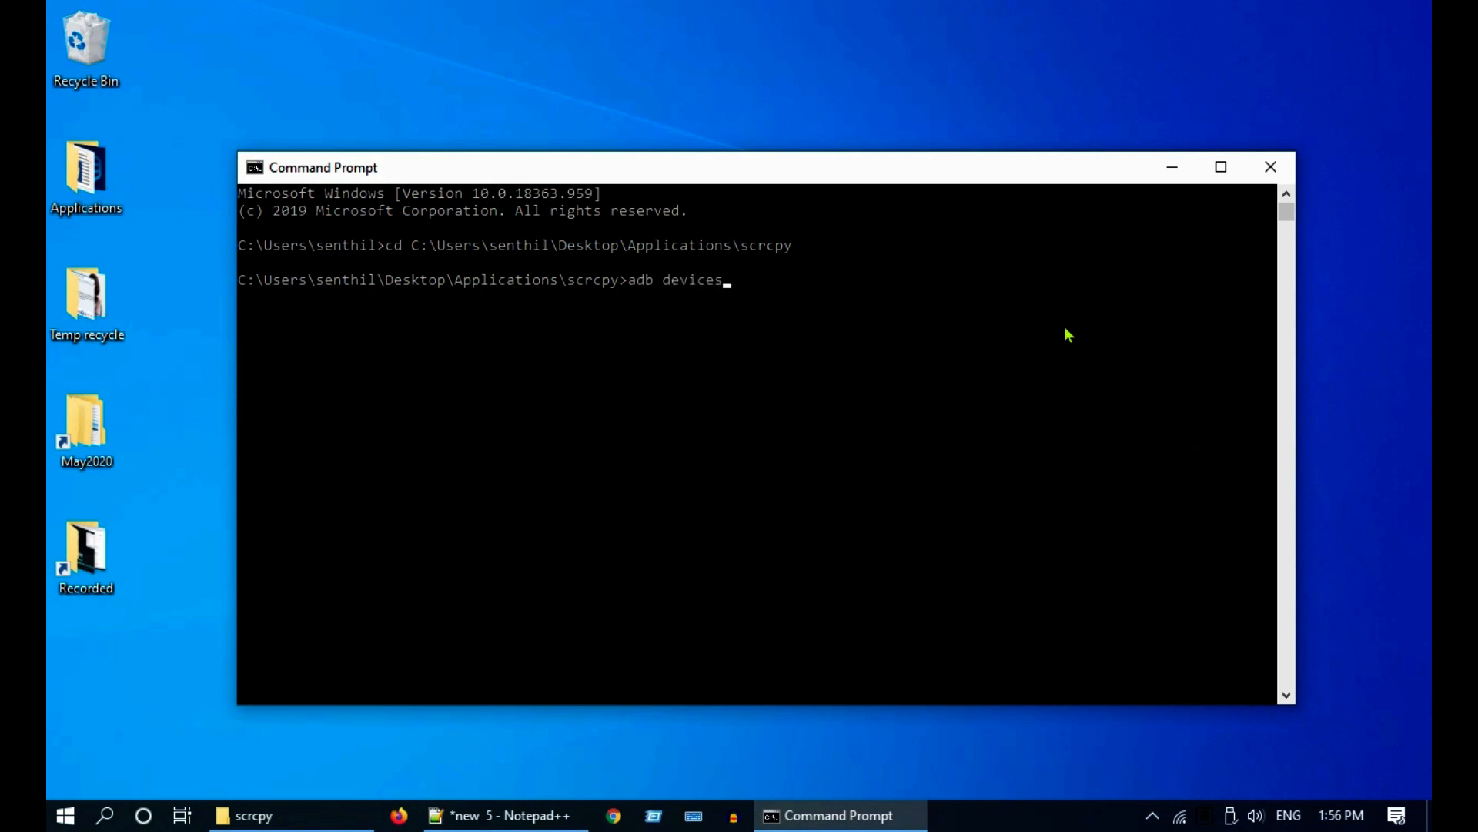
key(Return)
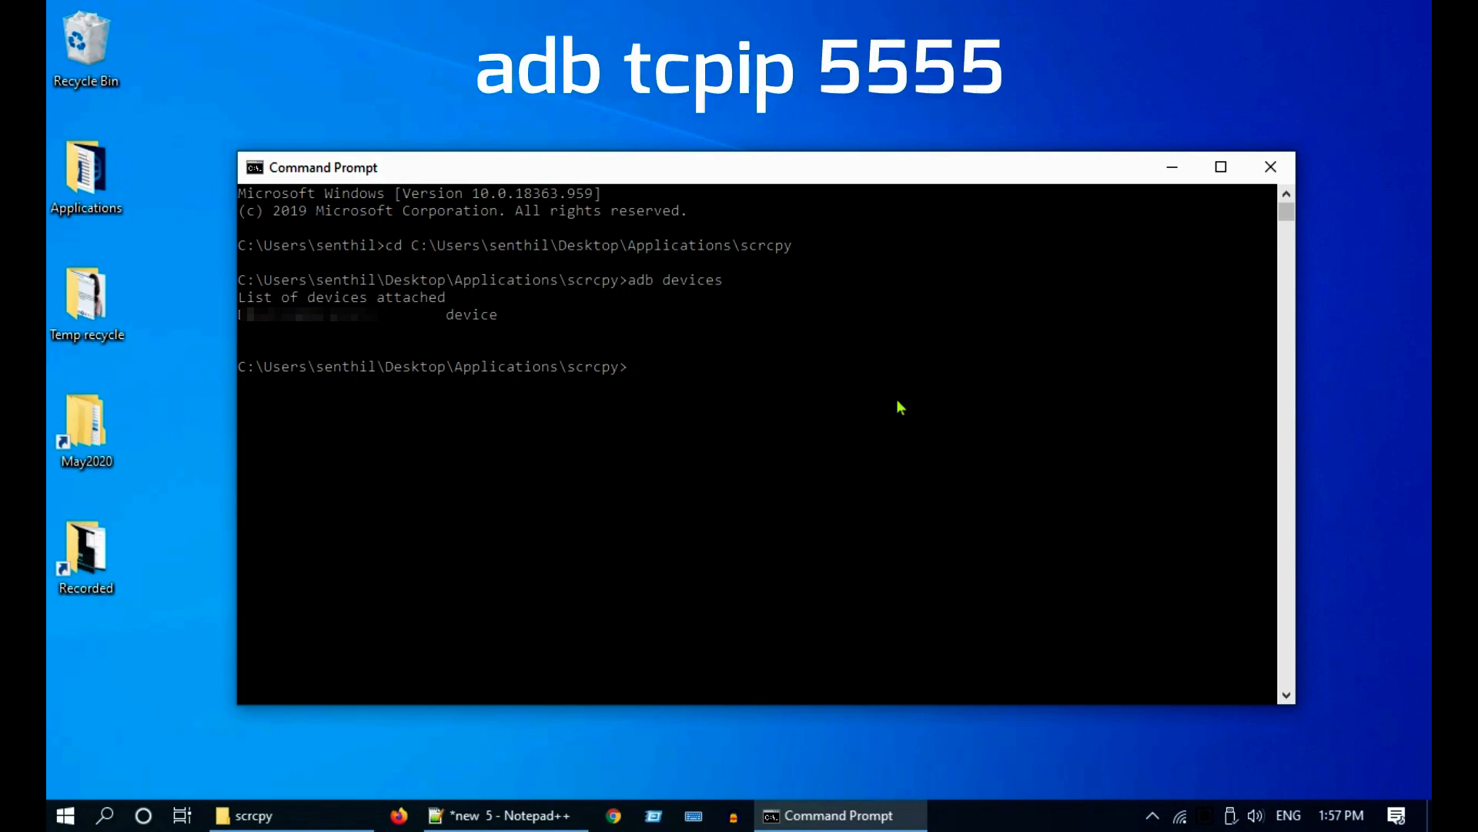
- Run adb tcpip 5555 to switch the phone to TCP mode
text(adb tcpip 5555)
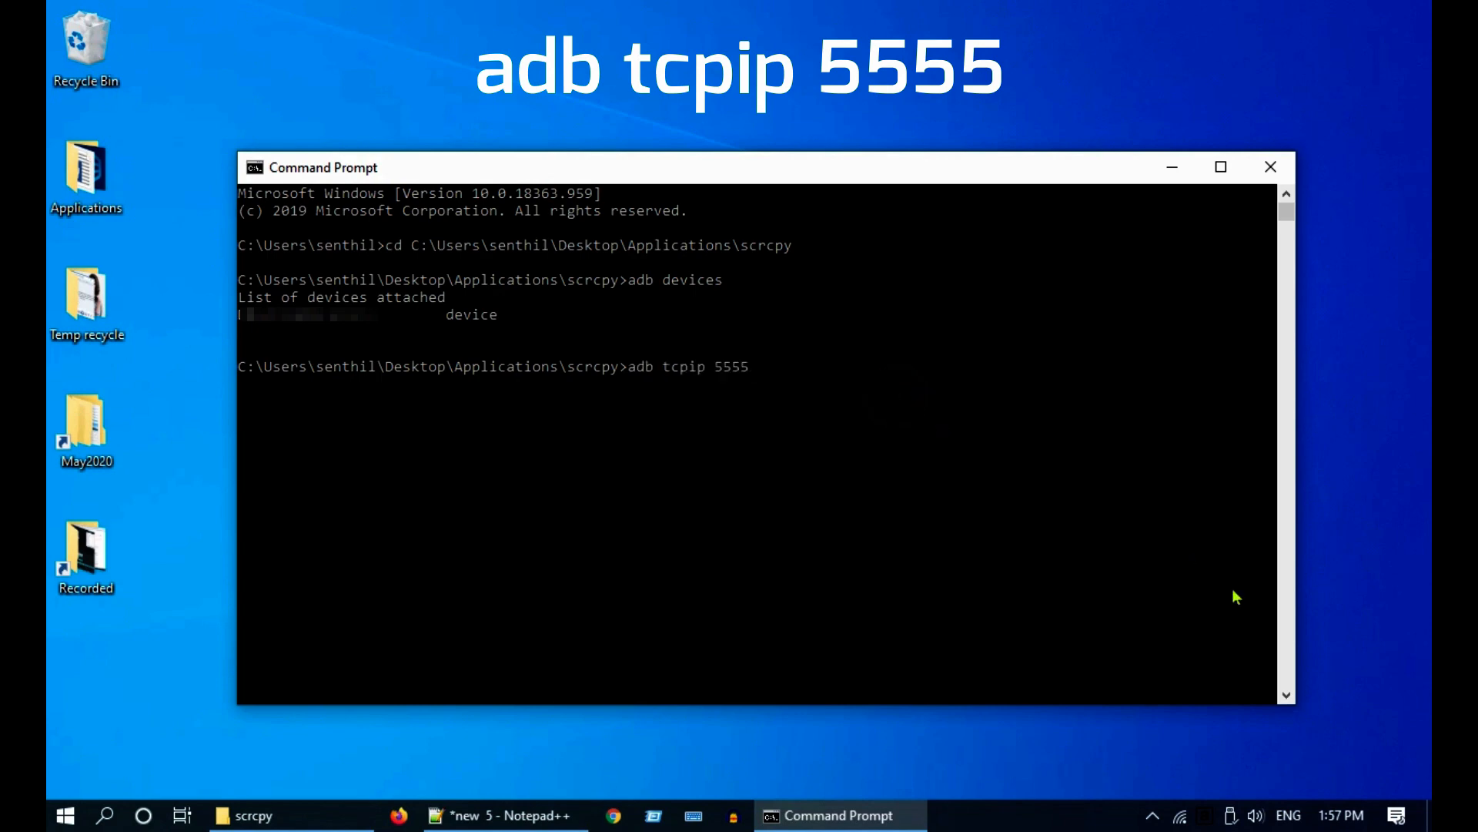
key(Return)
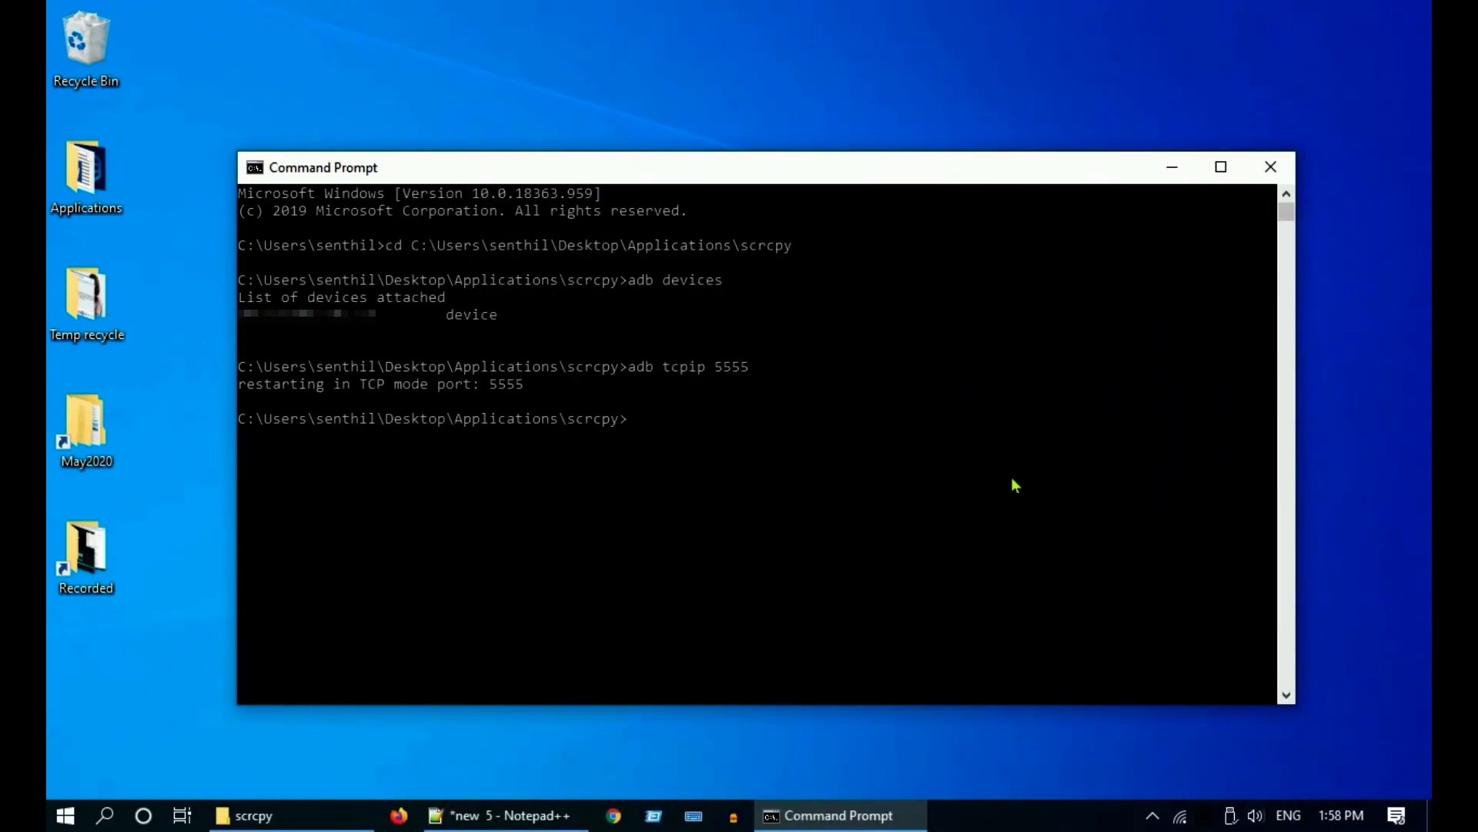
mouse_move(833, 490)
text(adb connect 192.168.1.100:5555)
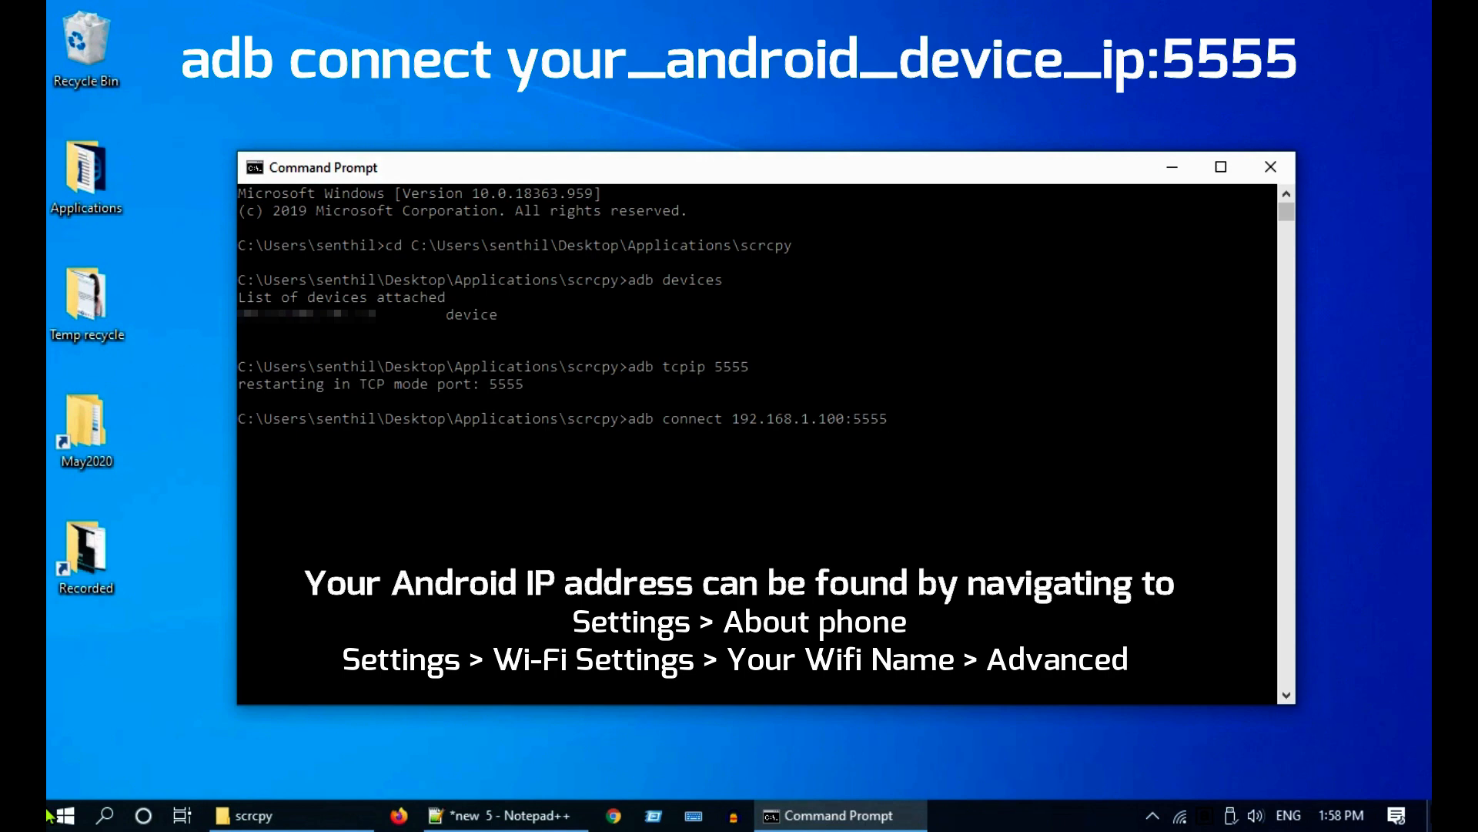
- Run adb connect 192.168.1.100:5555 to connect over Wi-Fi
key(Return)
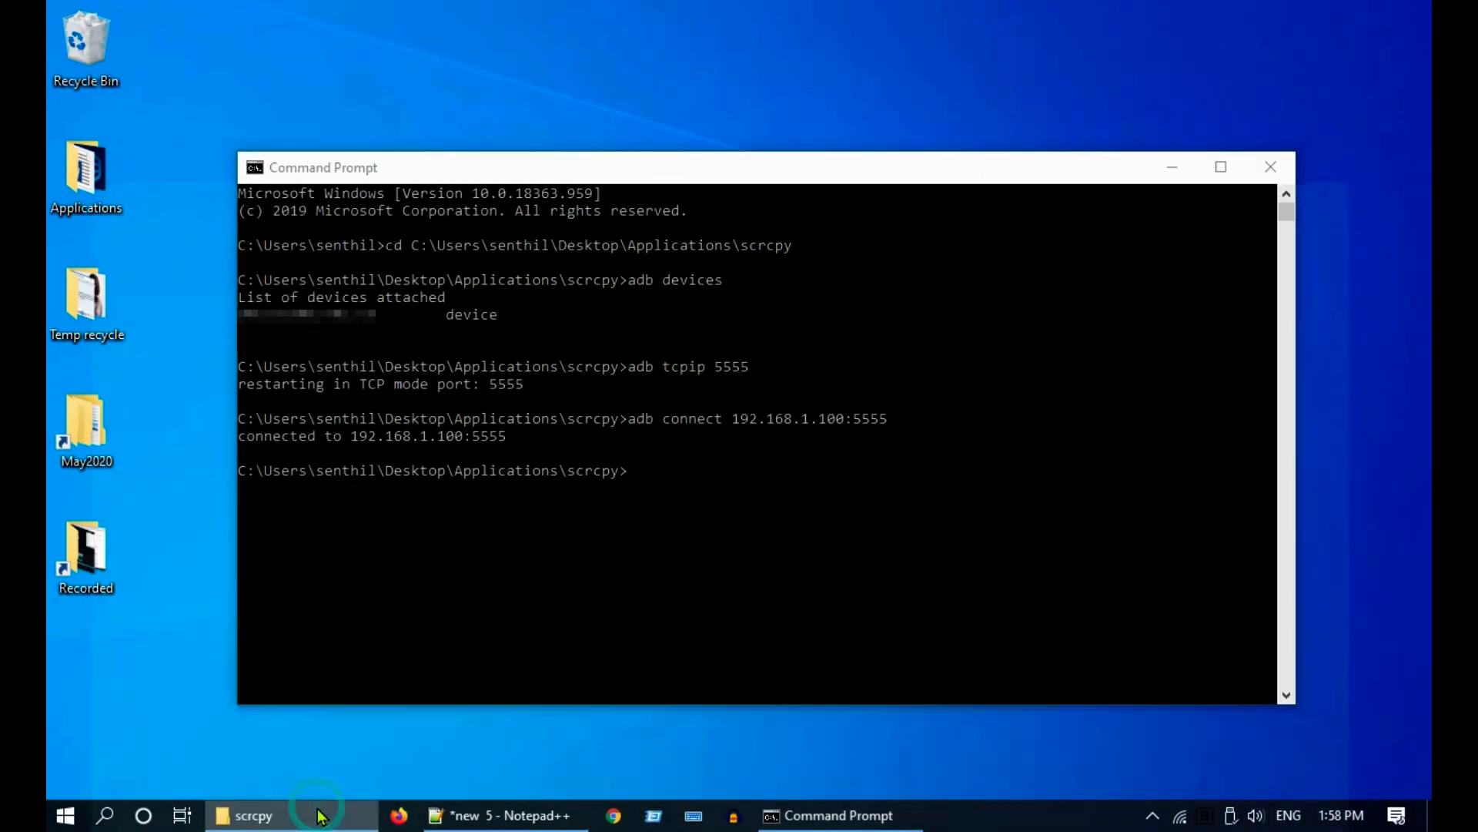
- Launch scrcpy.exe from the scrcpy folder in File Explorer
click(252, 814)
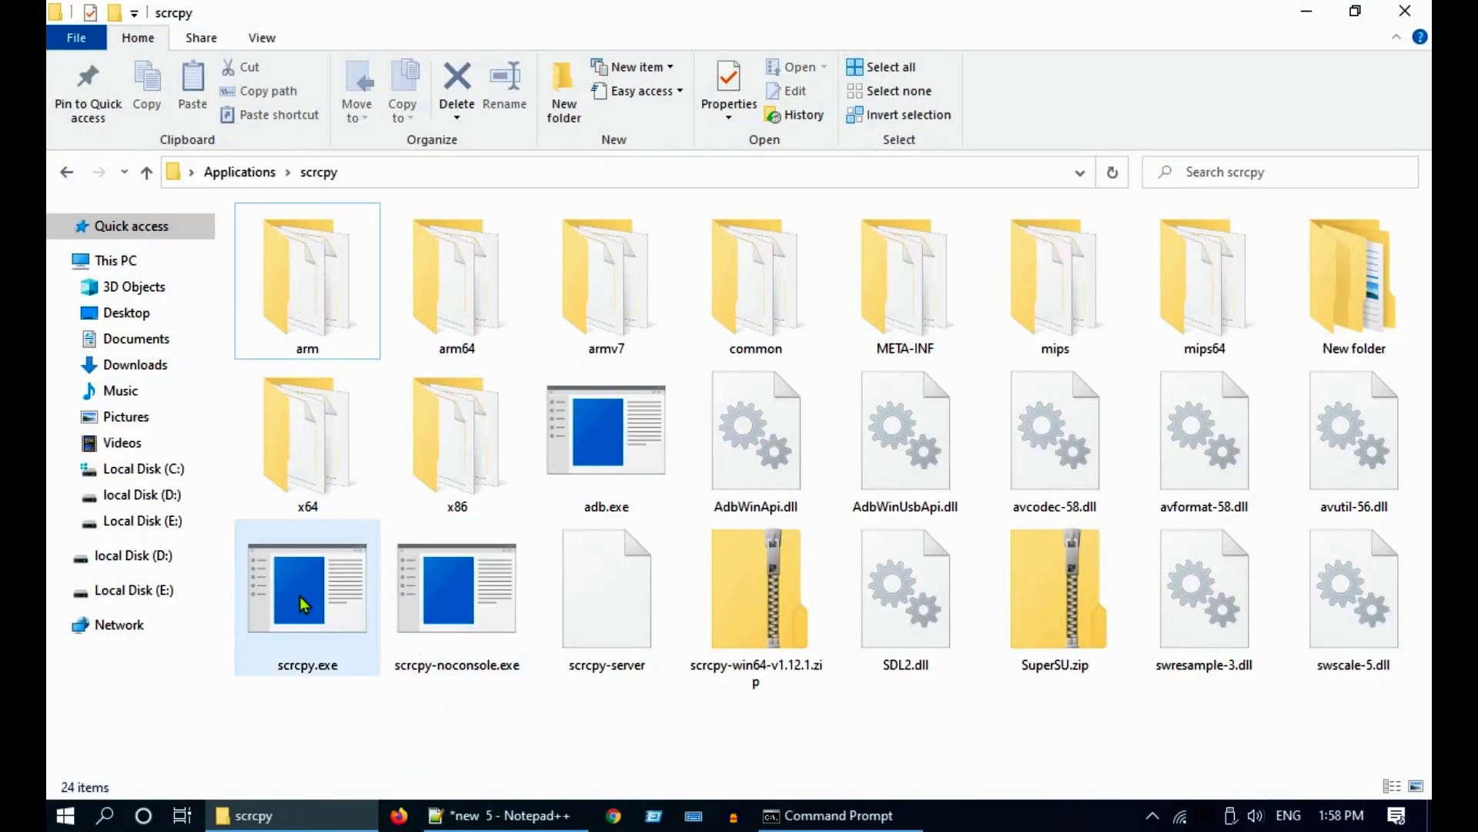
click(307, 594)
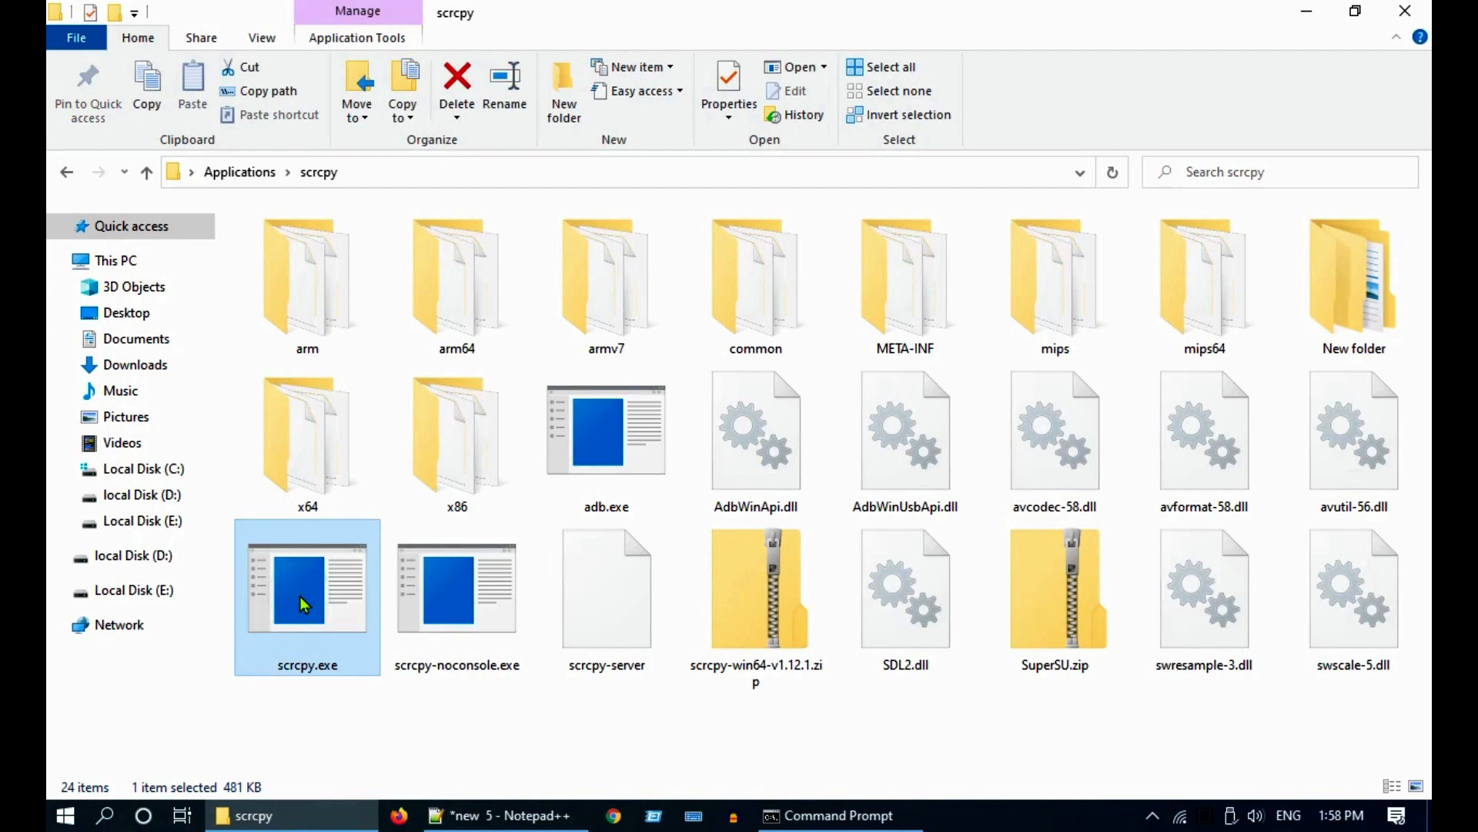
double_click(306, 585)
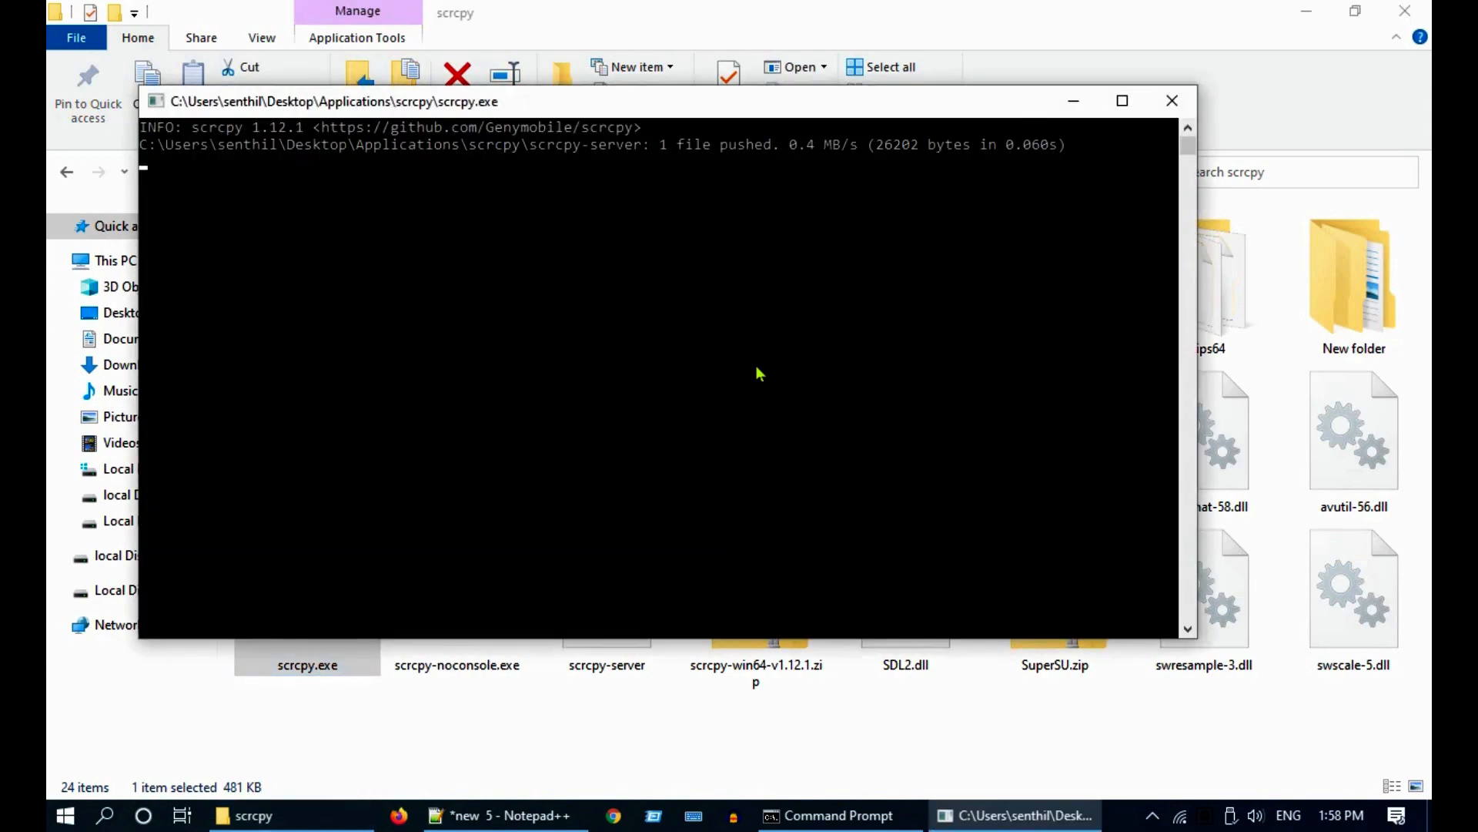